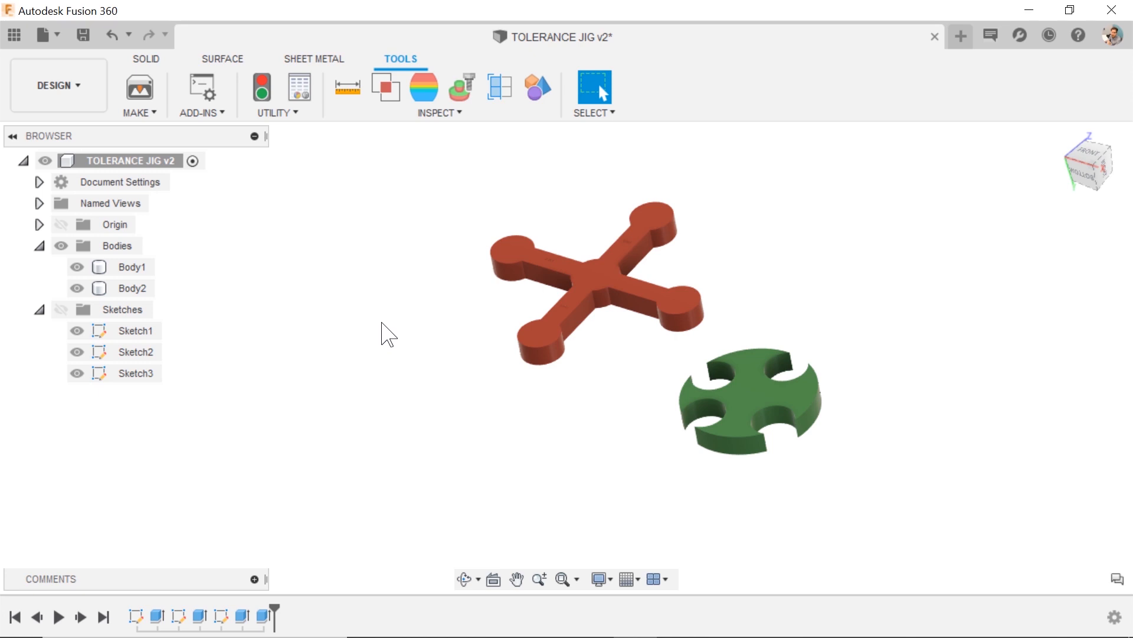
{"action": "mouse_move", "coordinate": [389, 327]}
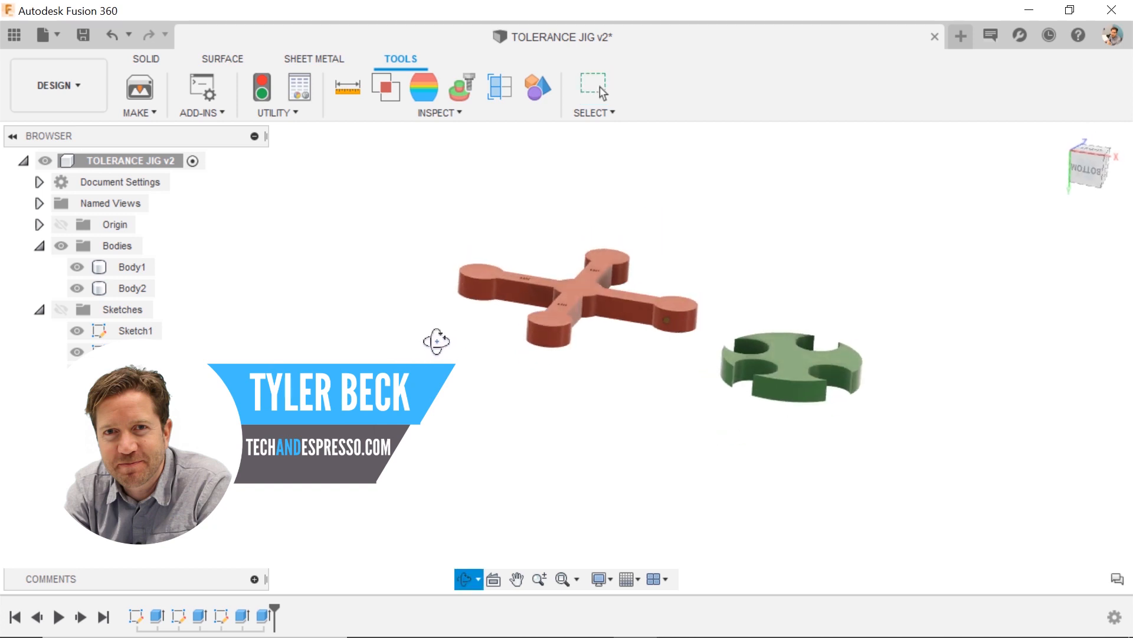
Start 3D Print from the Make menu, untick Send to Print Utility, then cancel it.
{"action": "left_click", "coordinate": [139, 95]}
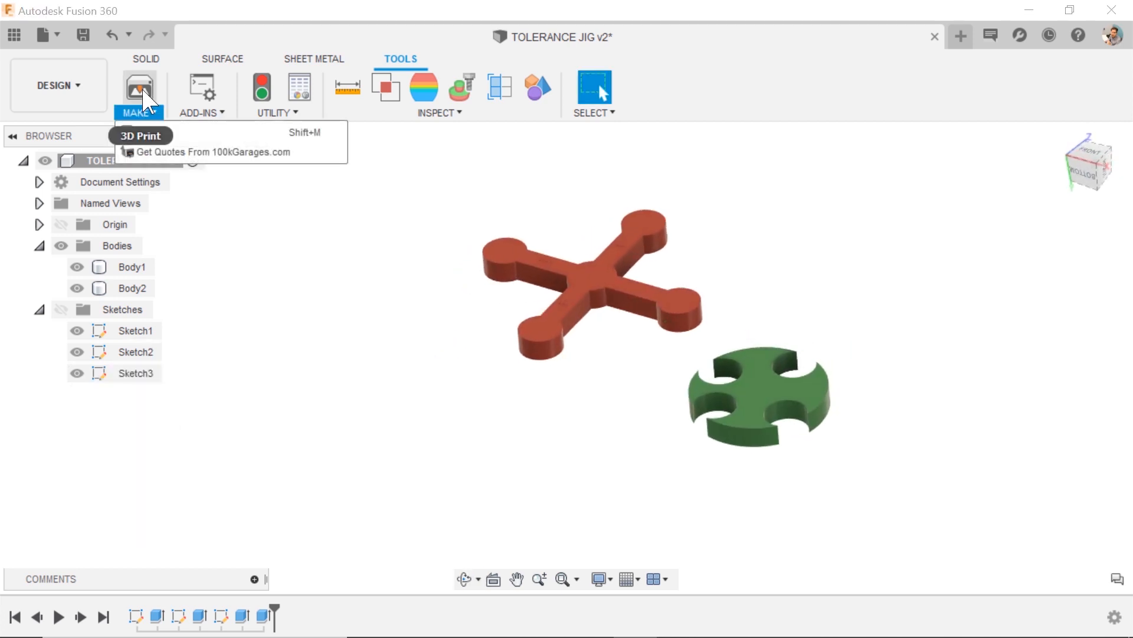
{"action": "left_click", "coordinate": [141, 134]}
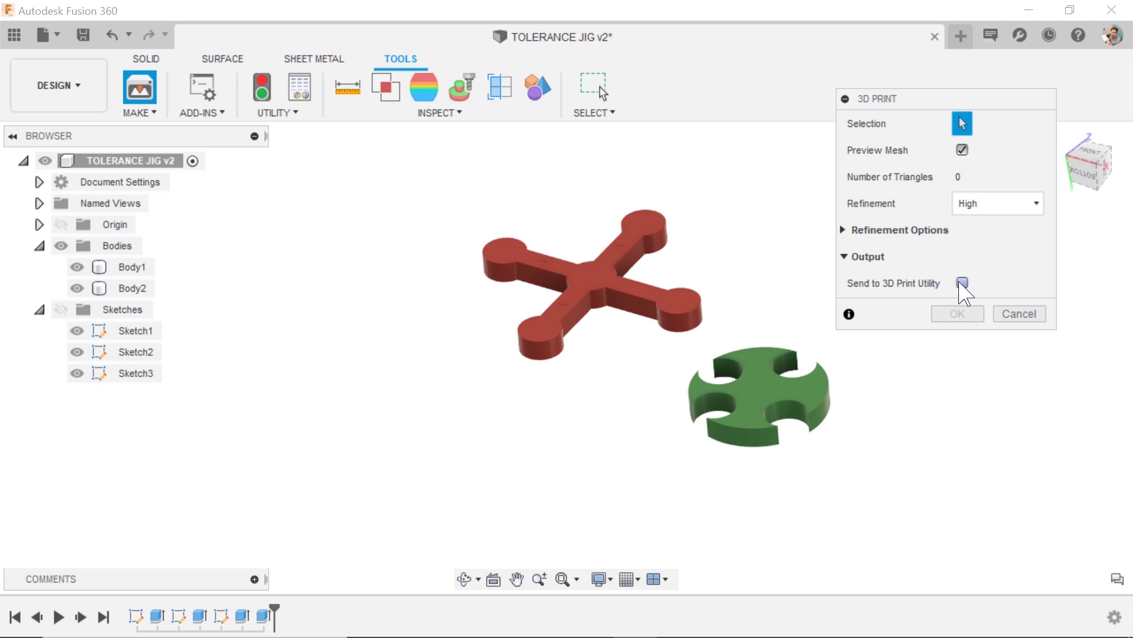
{"action": "left_click", "coordinate": [961, 283]}
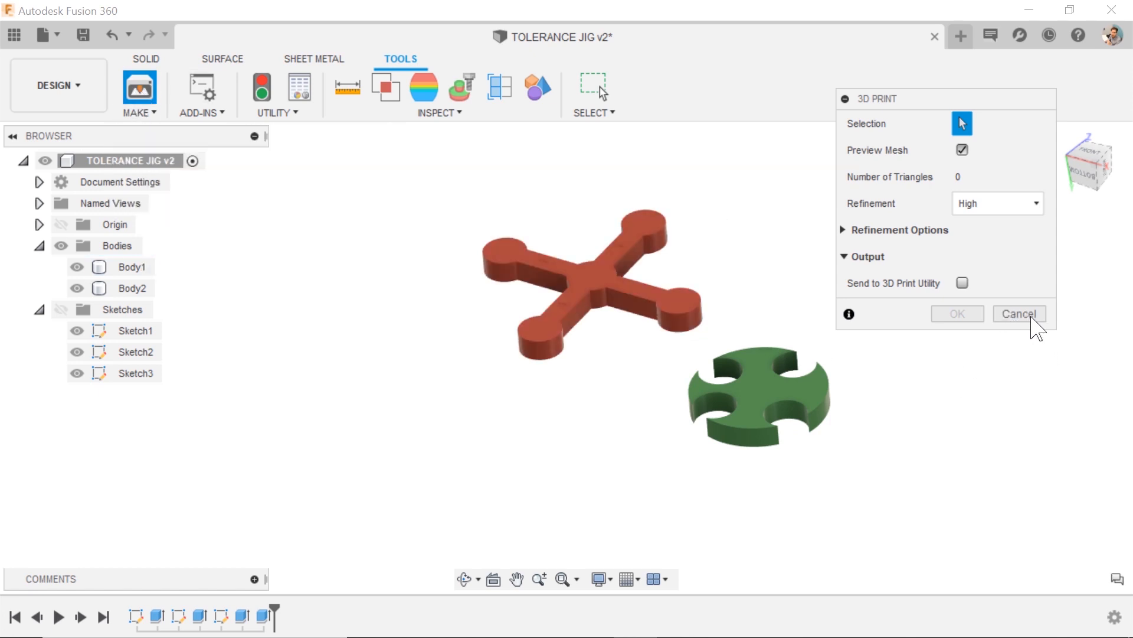
{"action": "left_click", "coordinate": [1019, 314]}
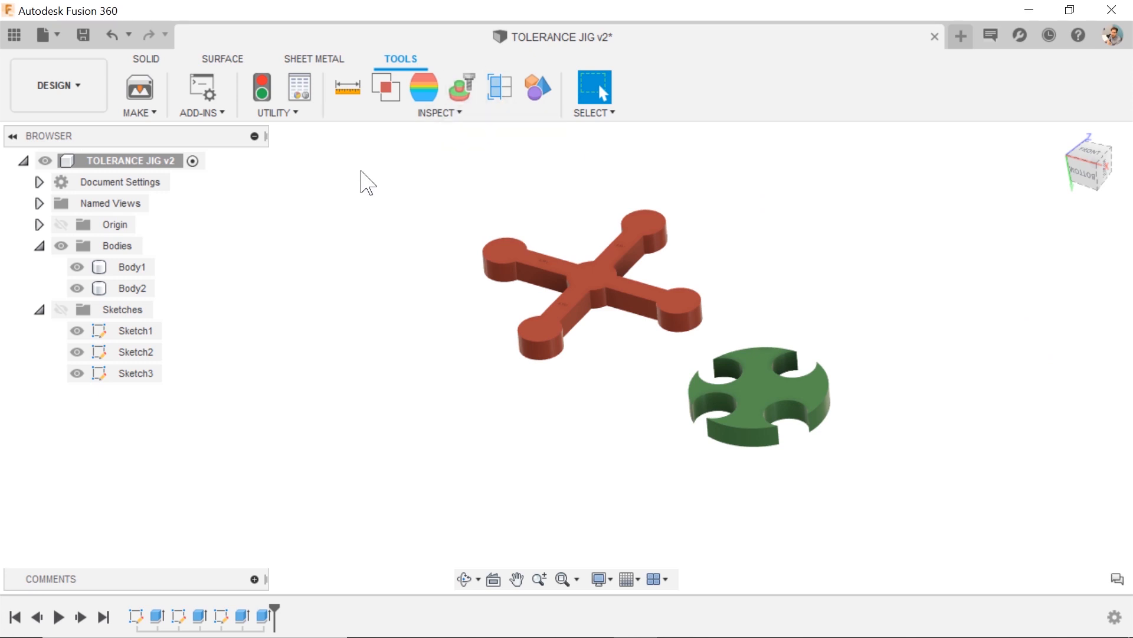
Create the grey cylinder as Component1 in the Solid workspace and save as version 3.
{"action": "left_click", "coordinate": [147, 59]}
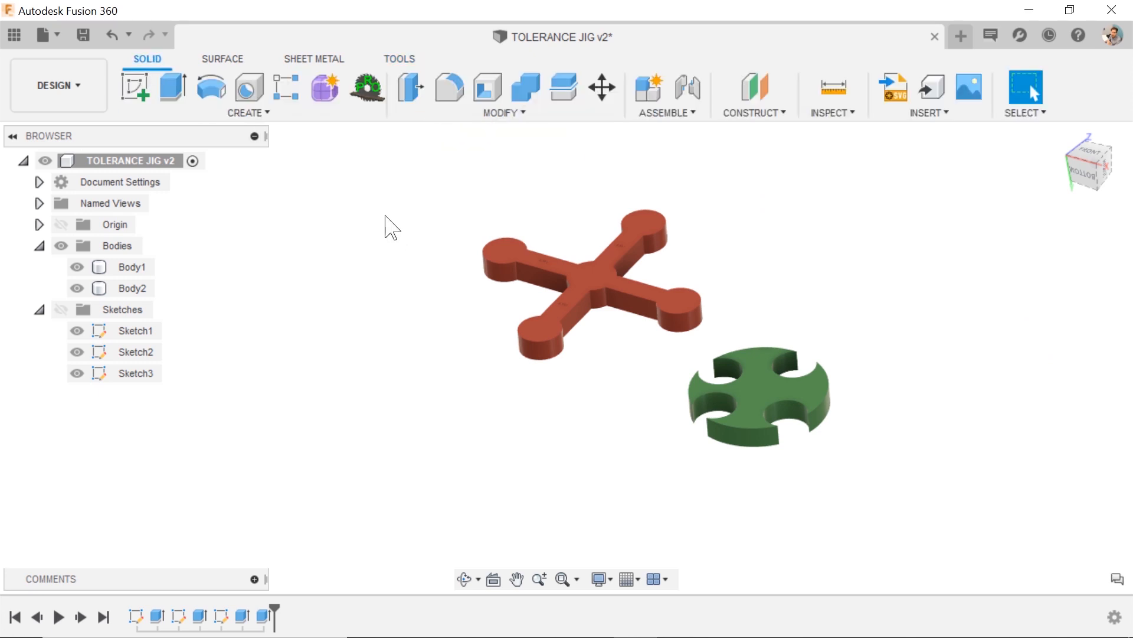
{"action": "mouse_move", "coordinate": [395, 199]}
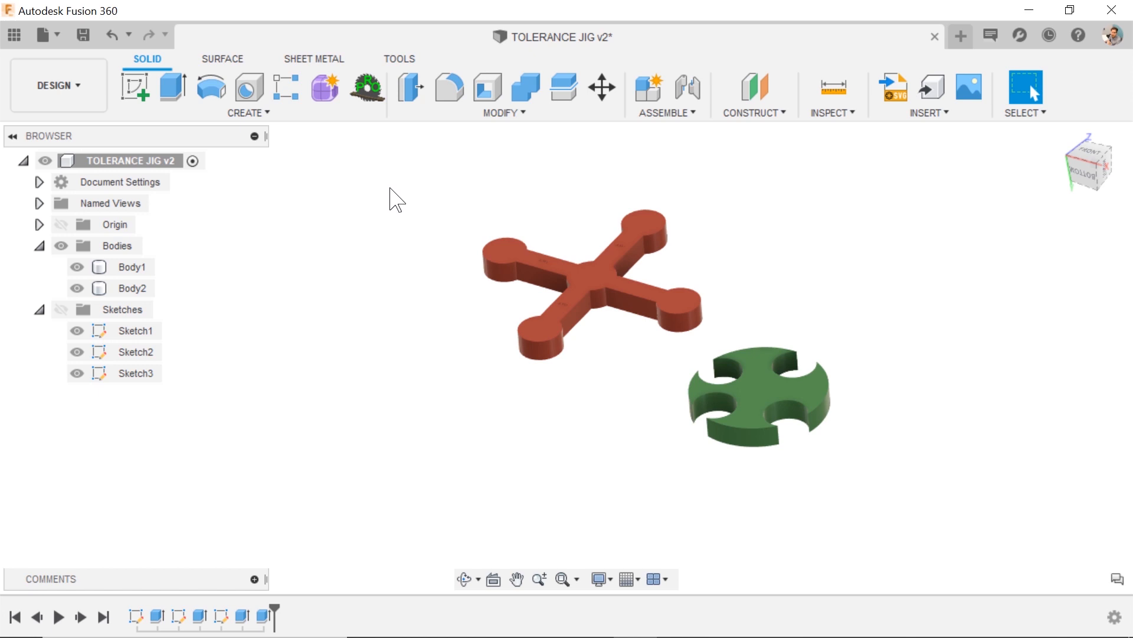
{"action": "left_click", "coordinate": [465, 578]}
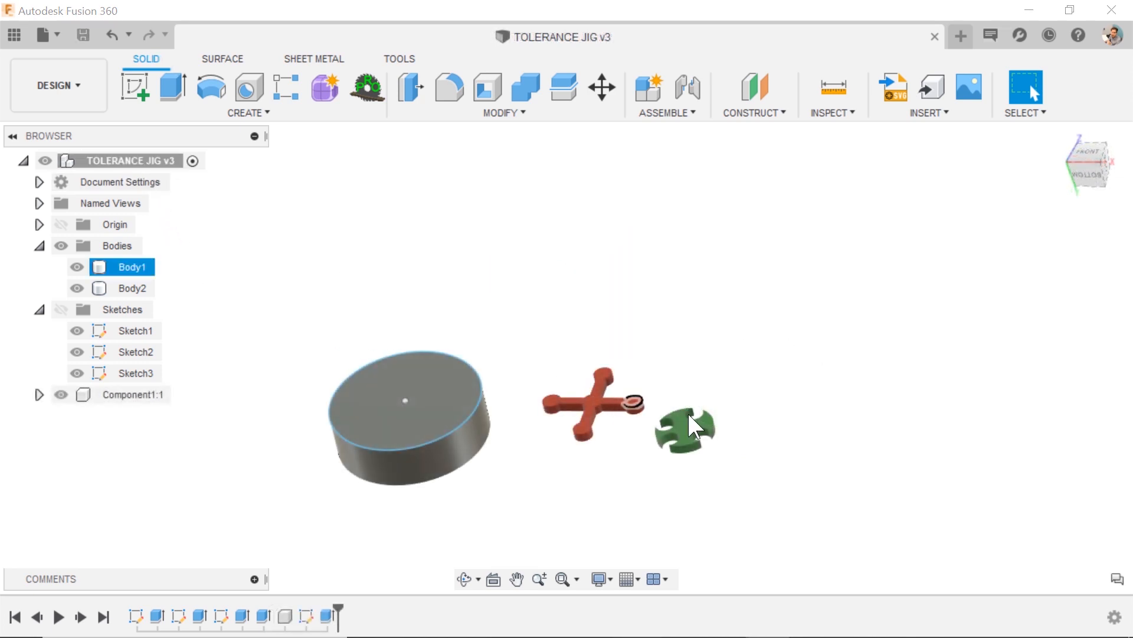
{"action": "left_click", "coordinate": [133, 395]}
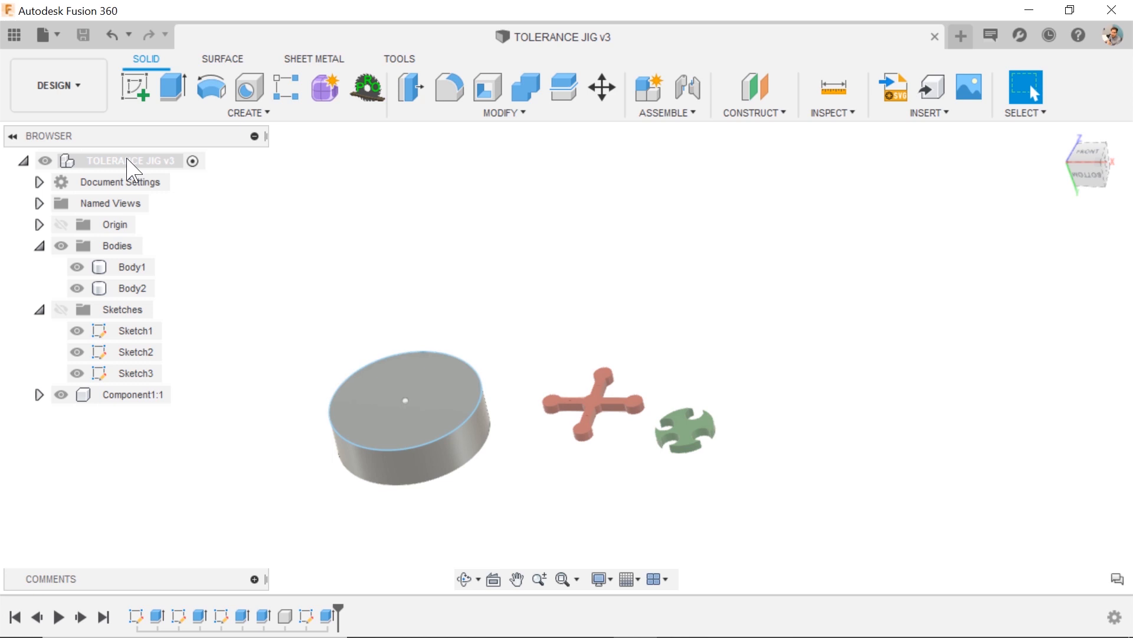
Save the root design as STL and choose the file Structure option for splitting bodies.
{"action": "right_click", "coordinate": [129, 161]}
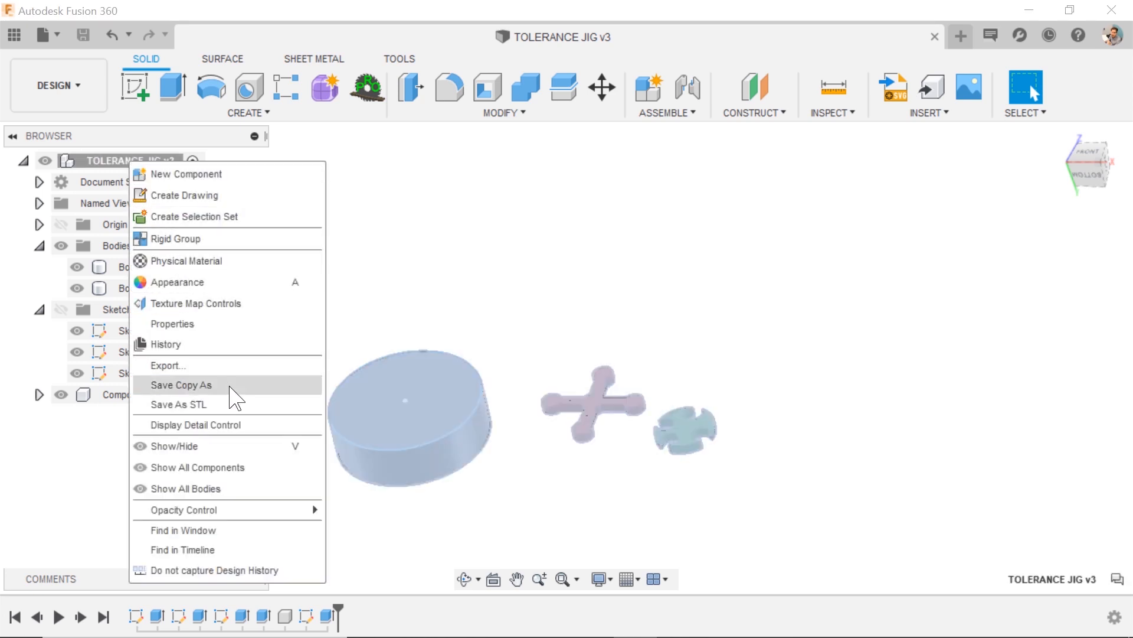
{"action": "left_click", "coordinate": [180, 404]}
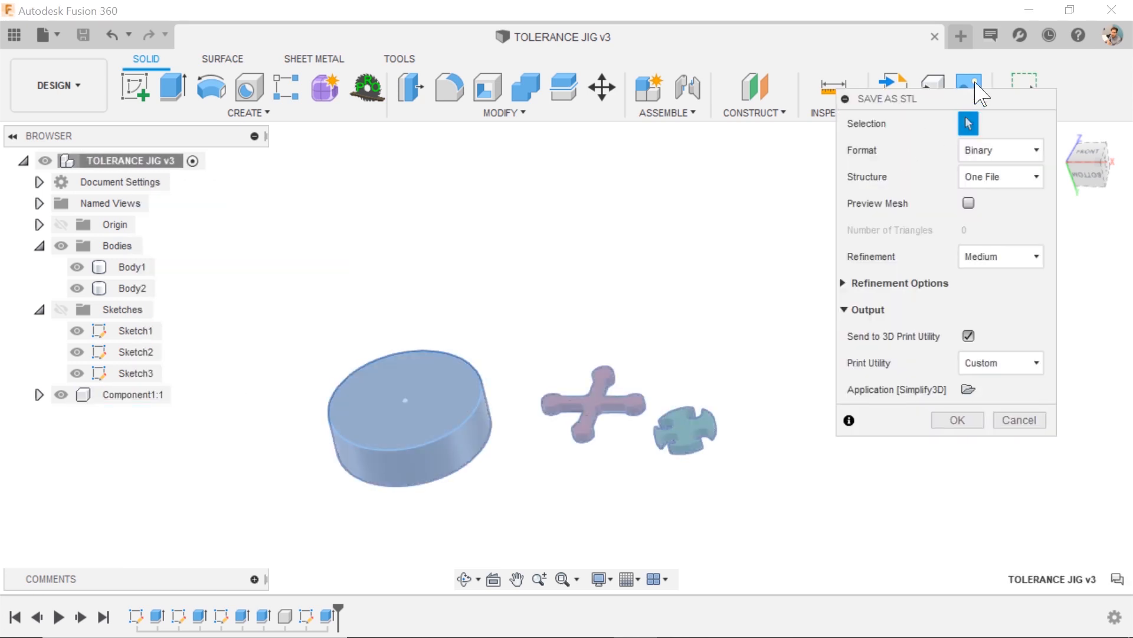
{"action": "left_click", "coordinate": [1001, 177]}
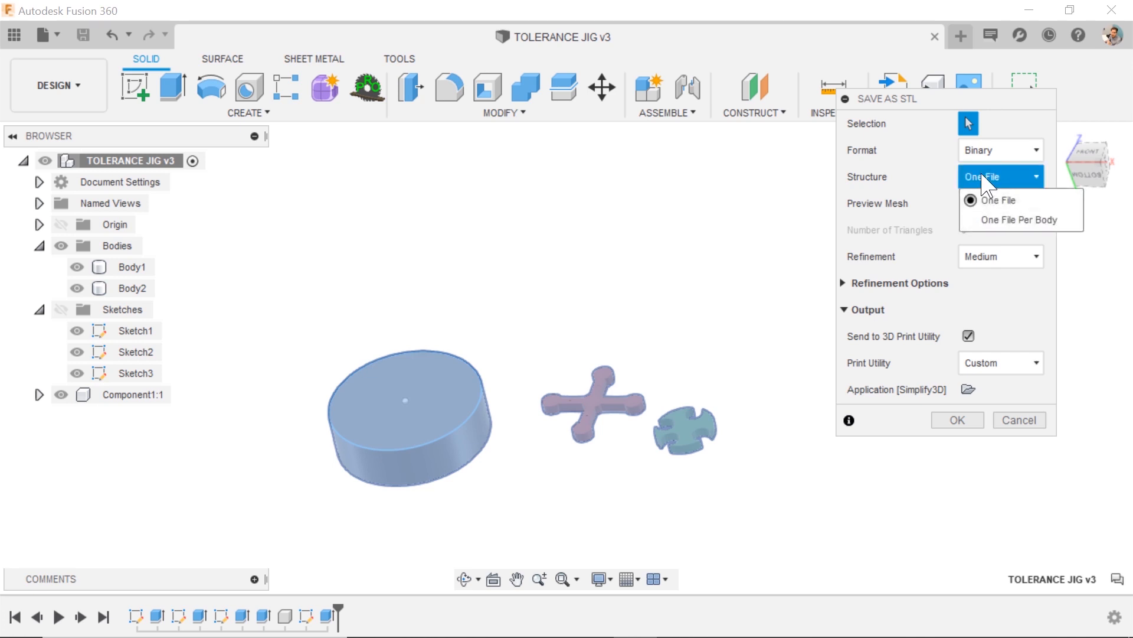
{"action": "left_click", "coordinate": [998, 200]}
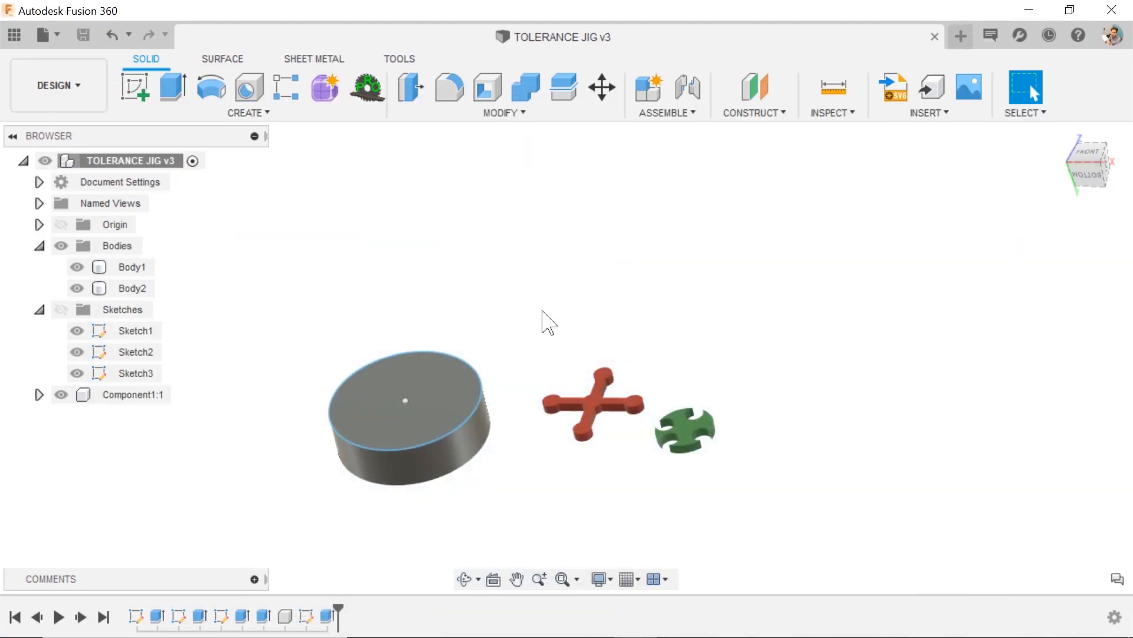
{"action": "left_click_drag", "start_coordinate": [549, 321], "coordinate": [502, 340]}
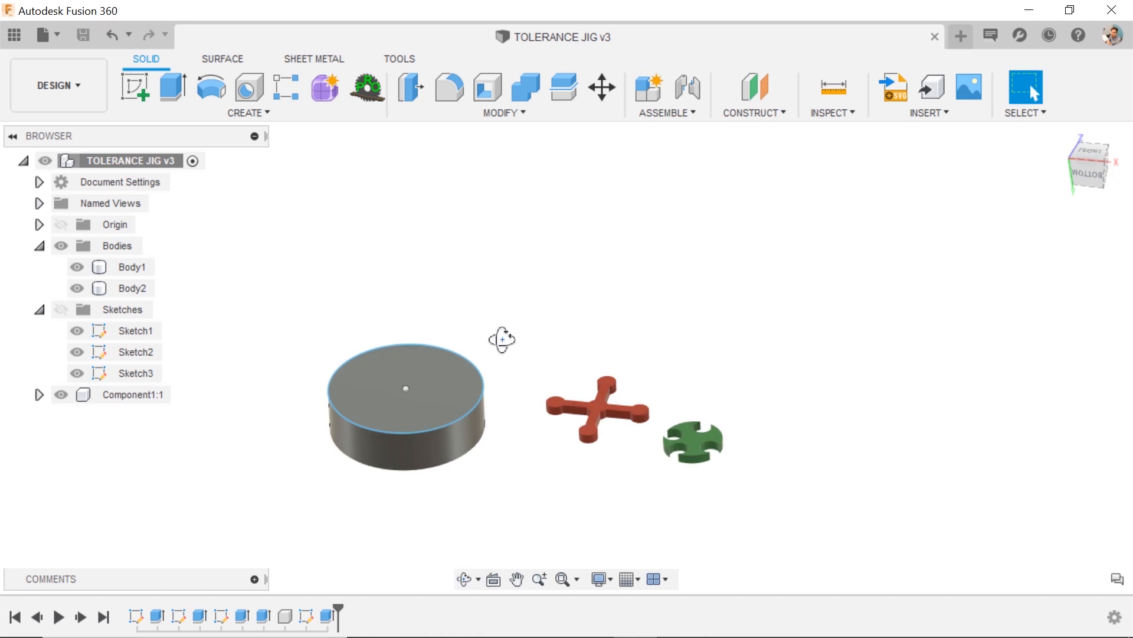